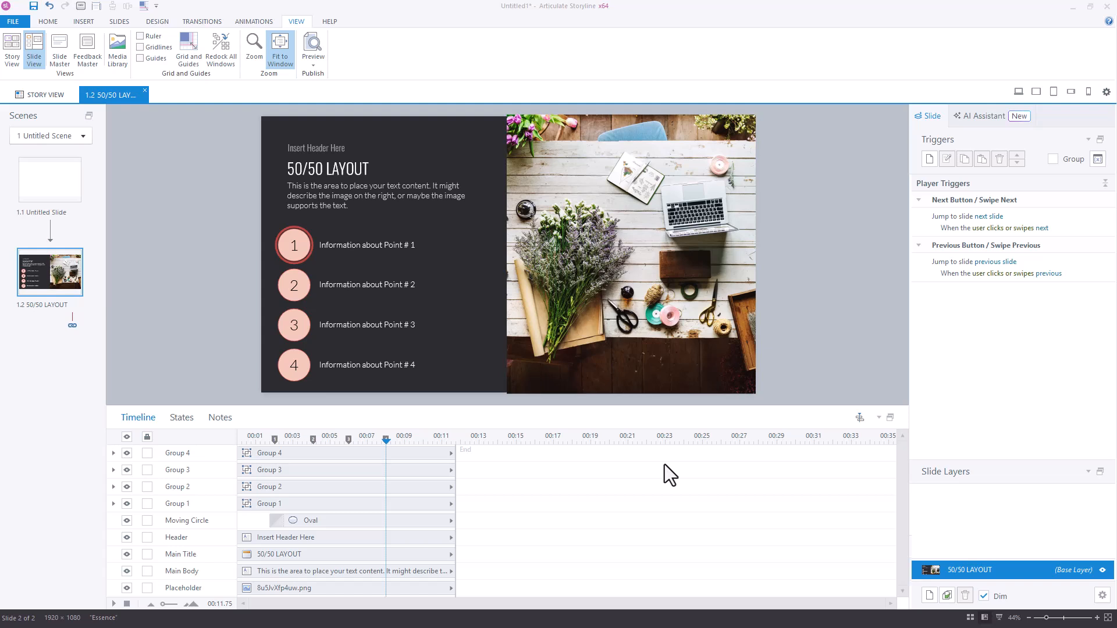
mouse_move(439, 321)
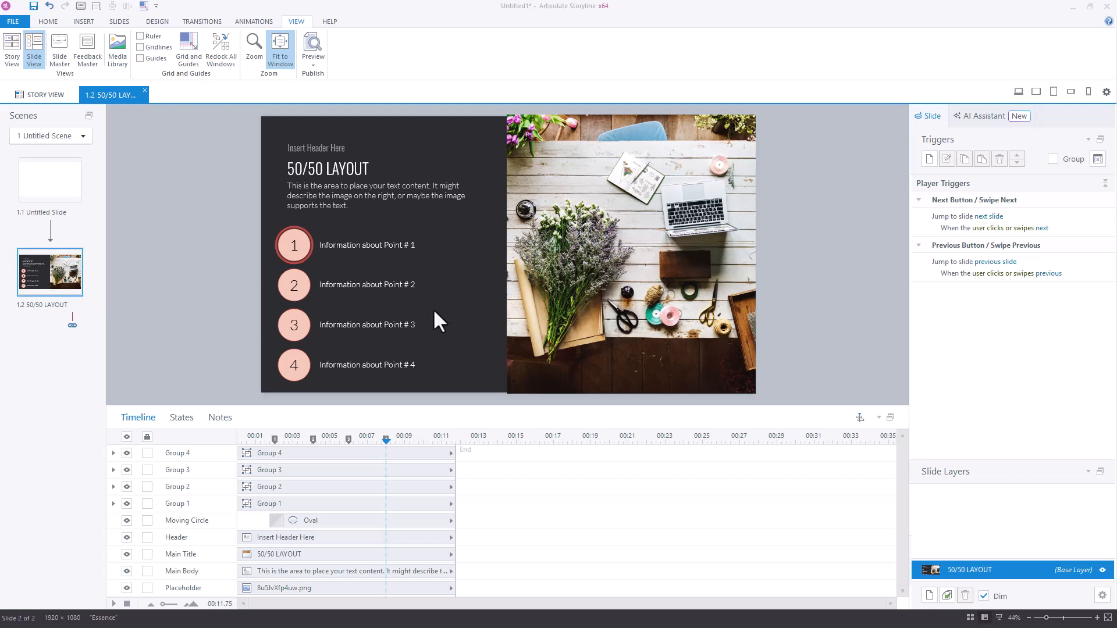
mouse_move(406, 356)
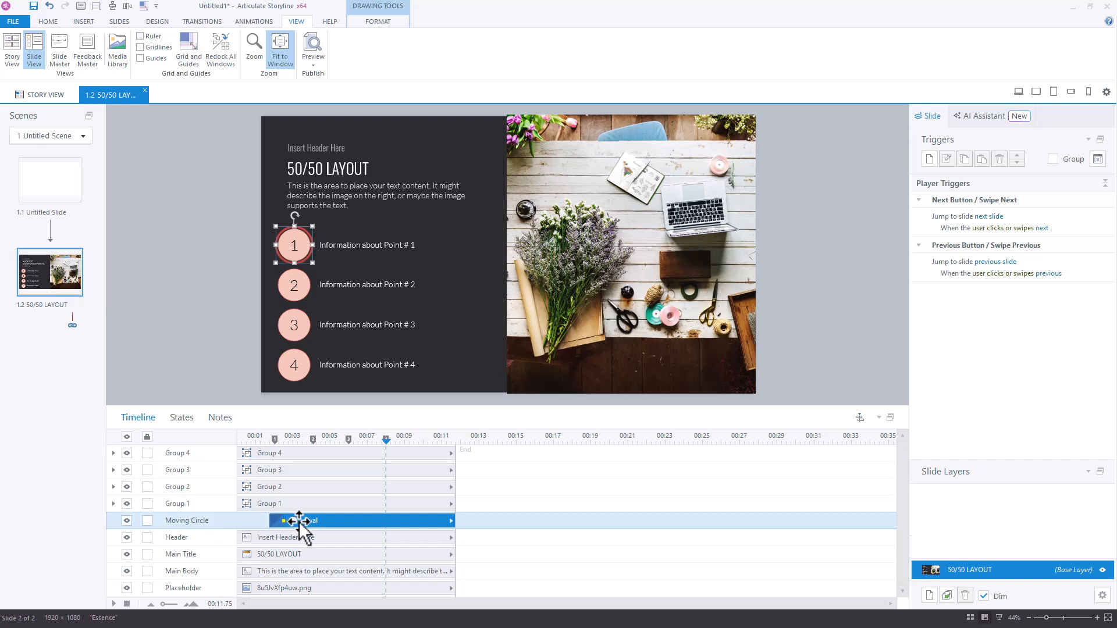
mouse_move(271, 447)
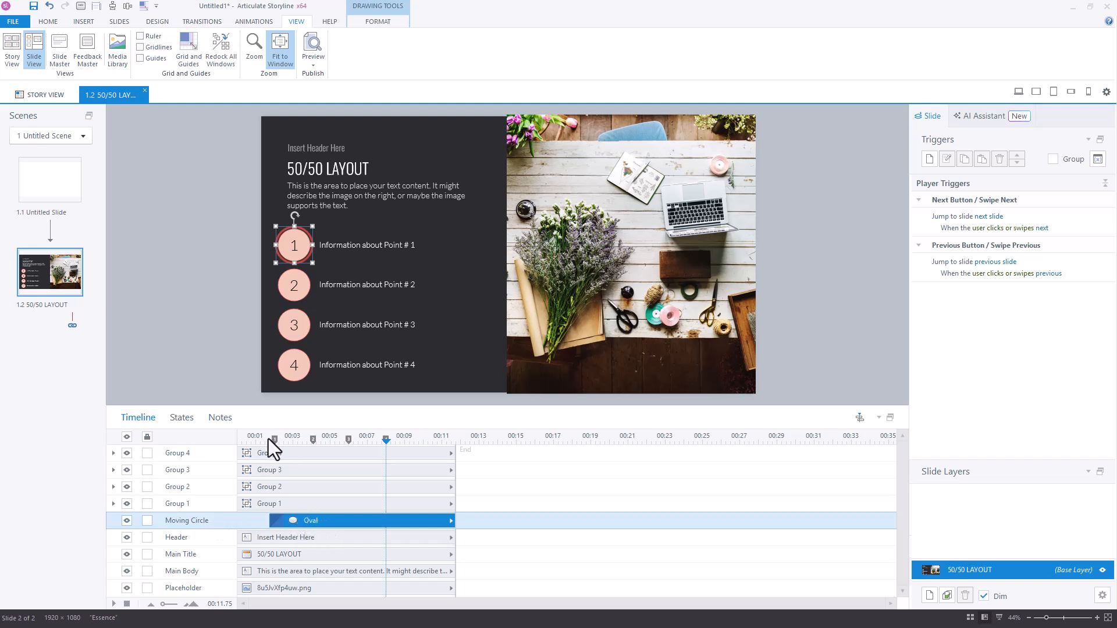
mouse_move(363, 483)
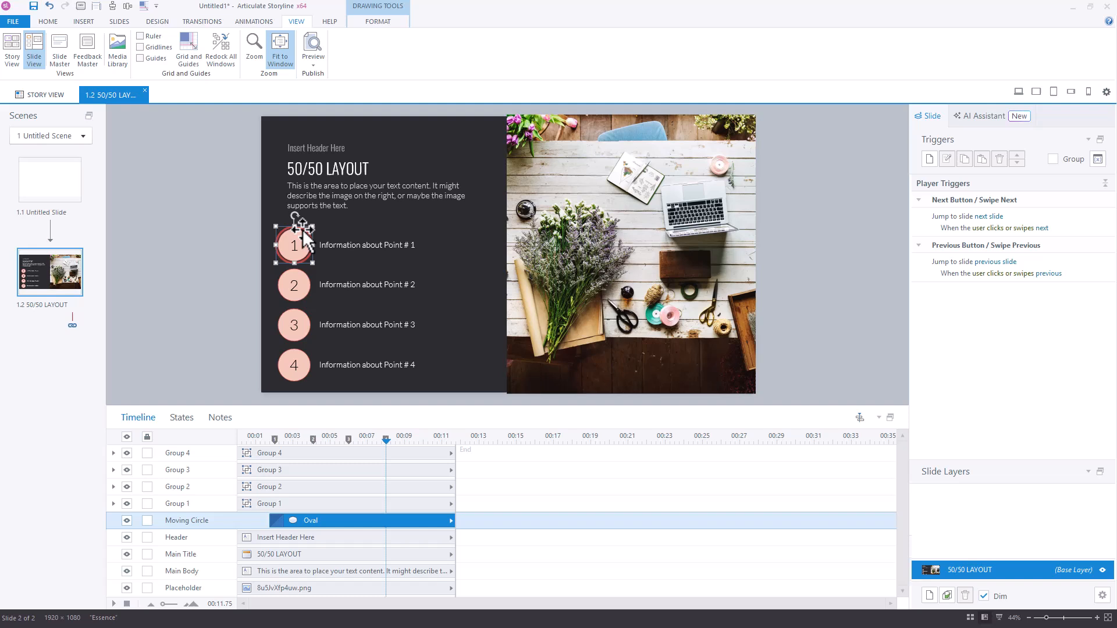
mouse_move(304, 302)
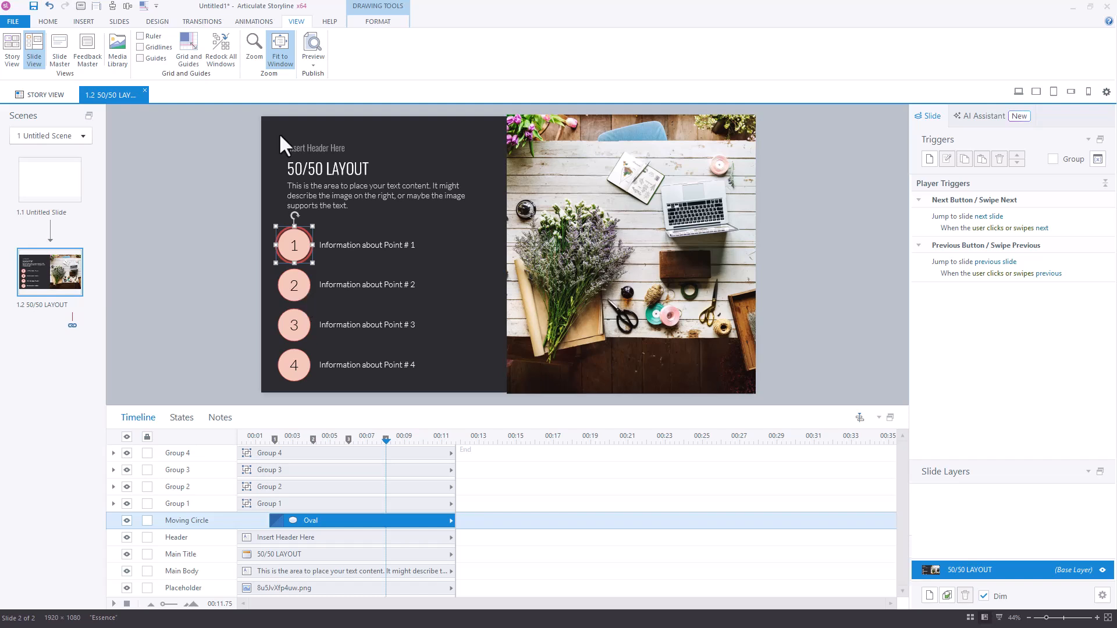
Step: Give the circle a Line motion path from the Animations tab and select it
left_click(254, 21)
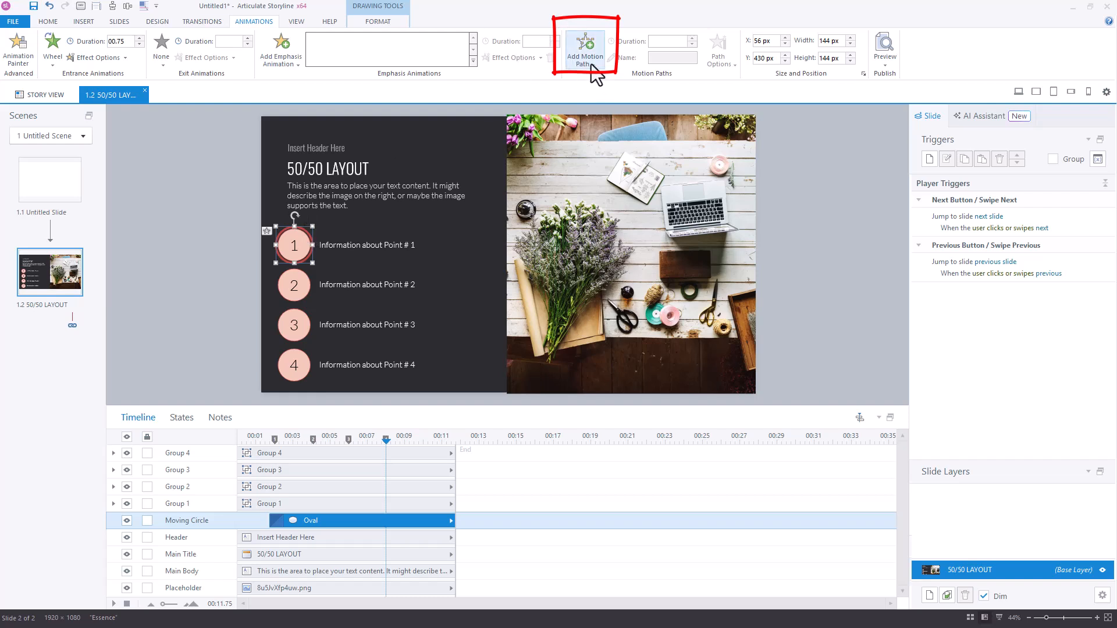
left_click(584, 50)
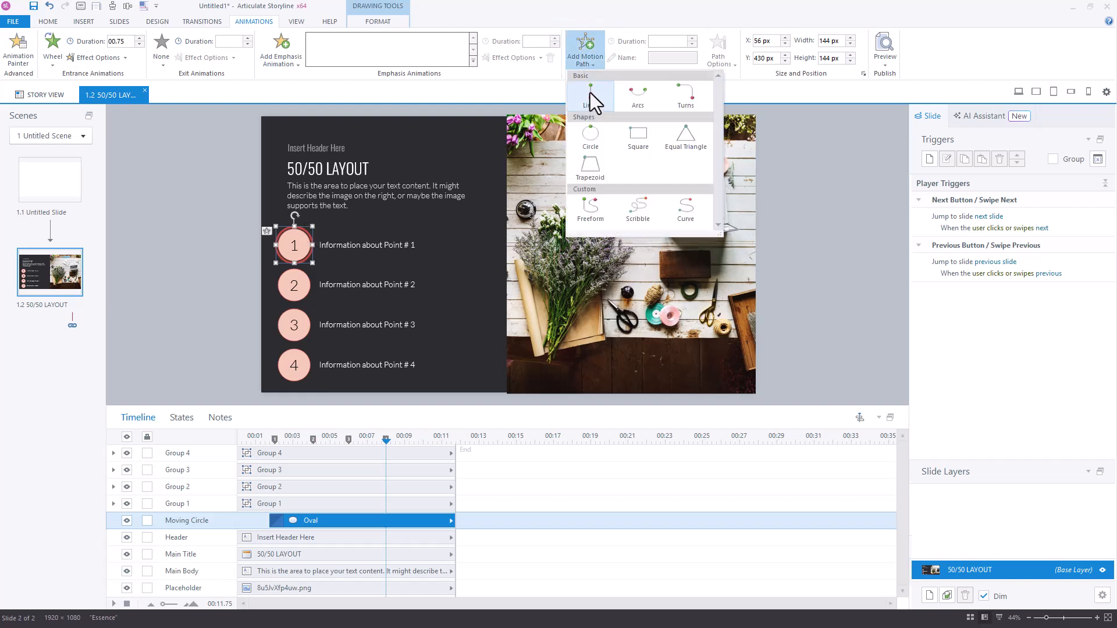
left_click(589, 94)
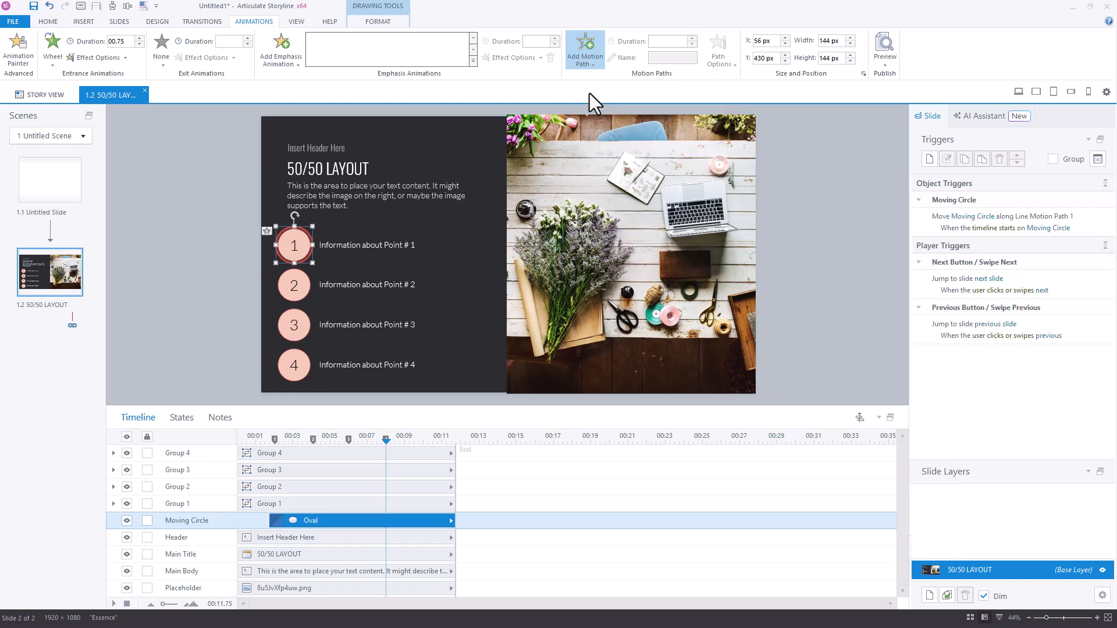
left_click(584, 51)
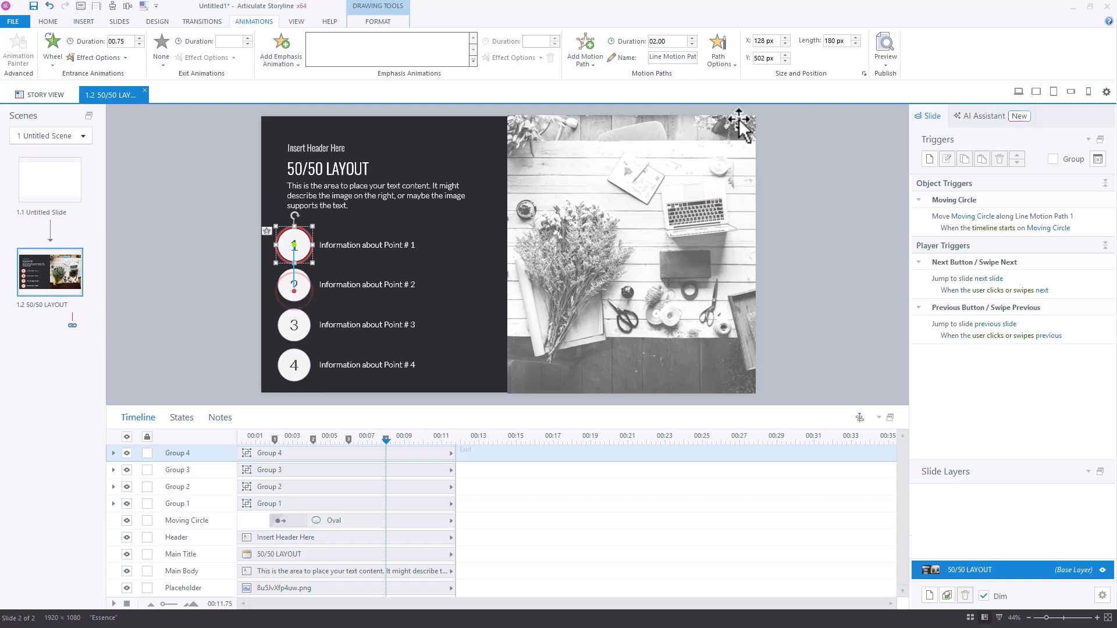
Step: Set the path length to 156 px, checking Group 1 and Group 2 Y positions
left_click(837, 40)
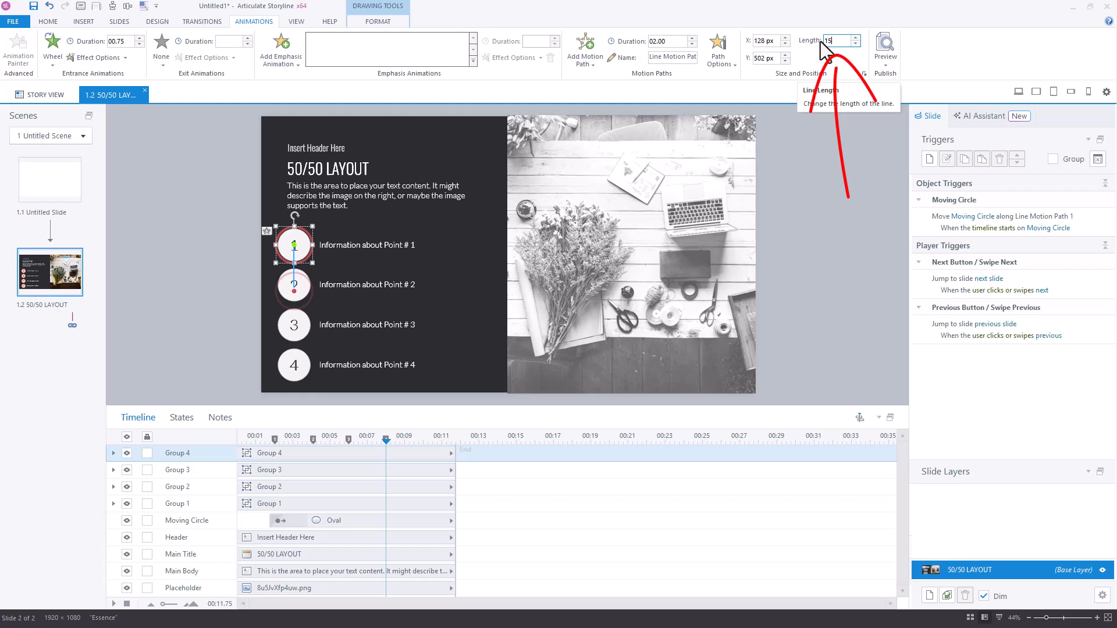
type("156 px")
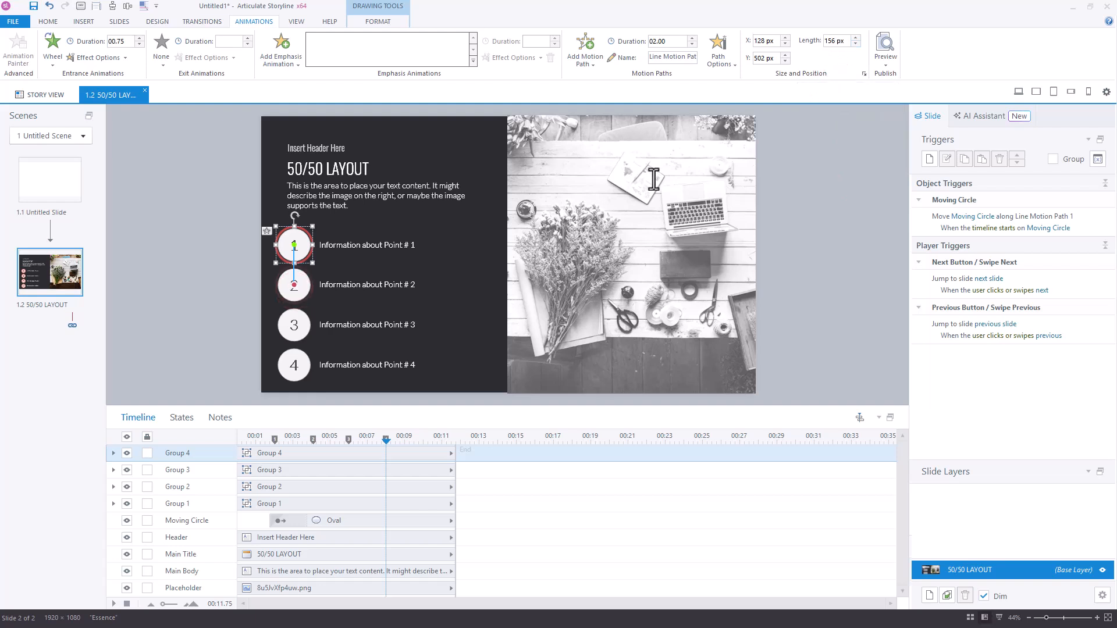
mouse_move(353, 329)
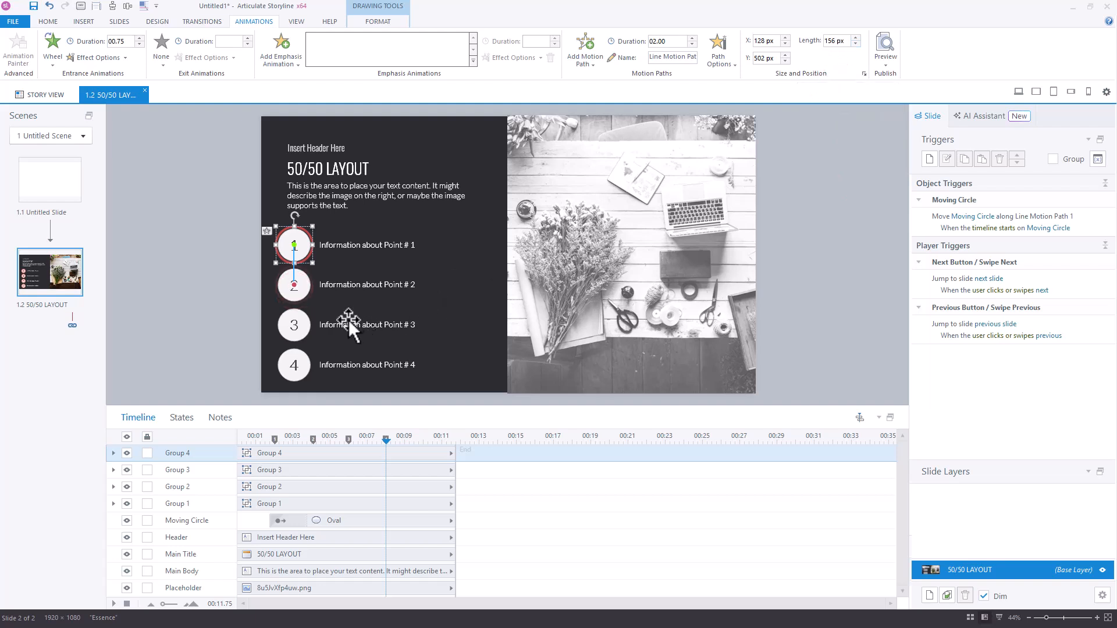
mouse_move(380, 308)
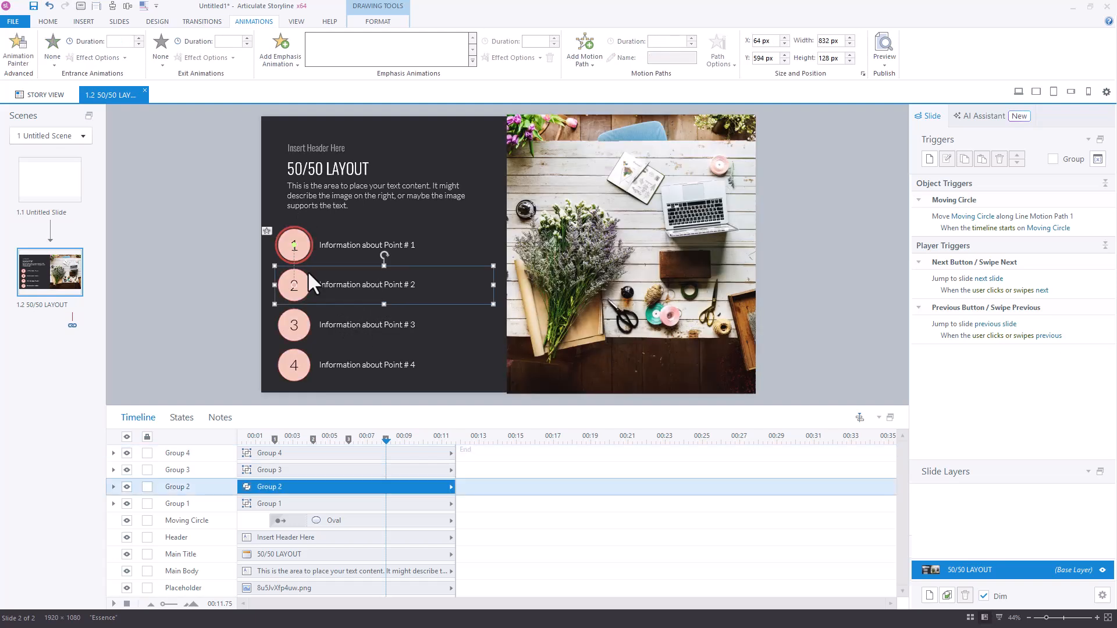
left_click(292, 244)
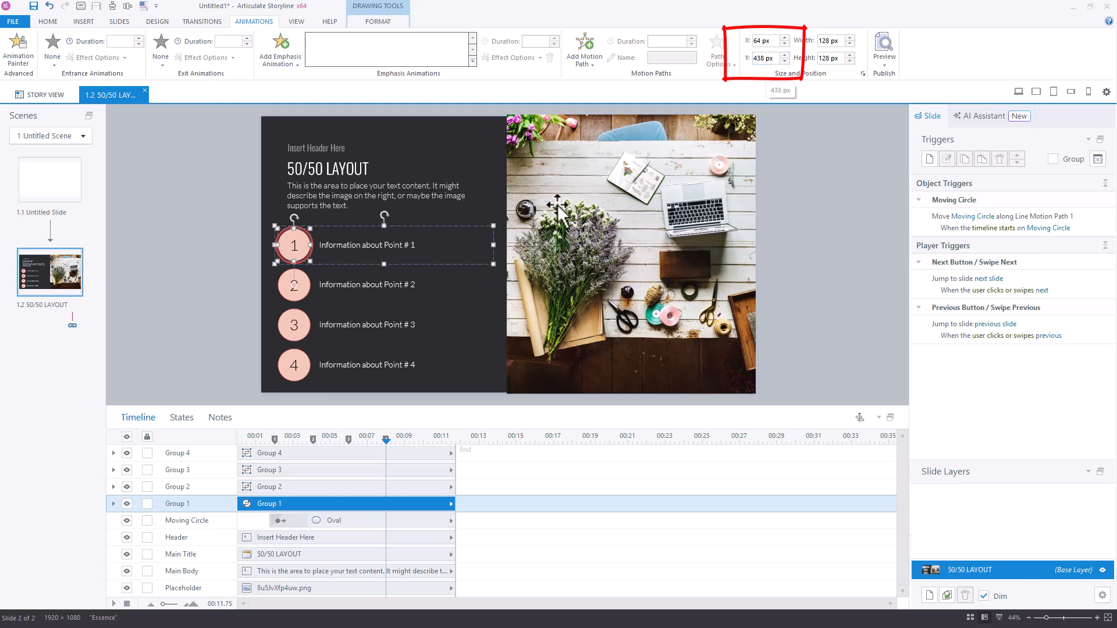
left_click(292, 285)
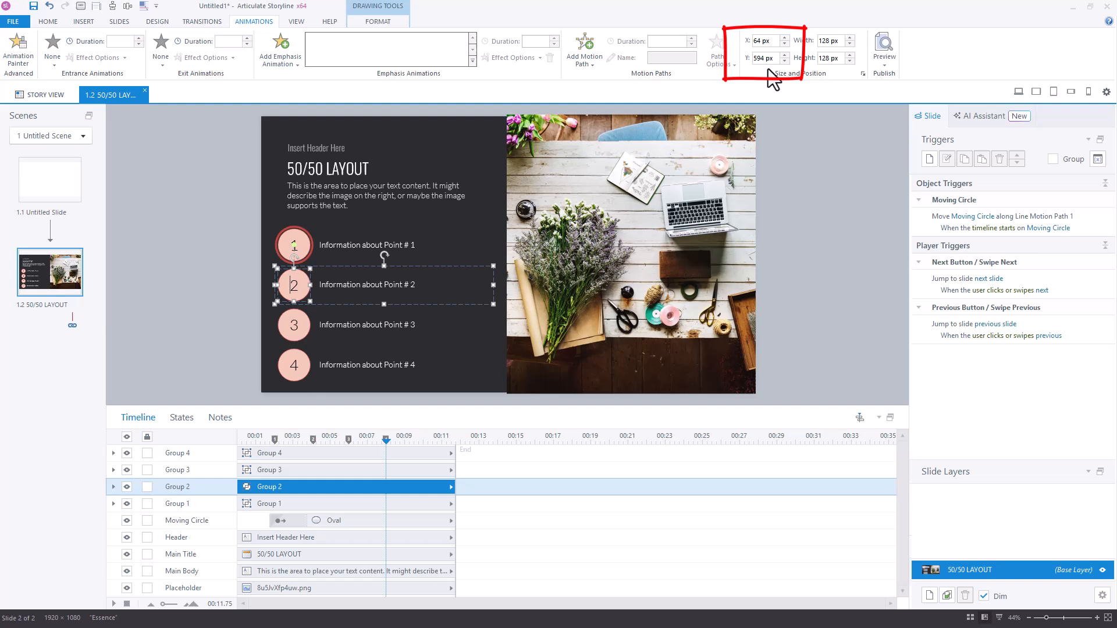
left_click(761, 58)
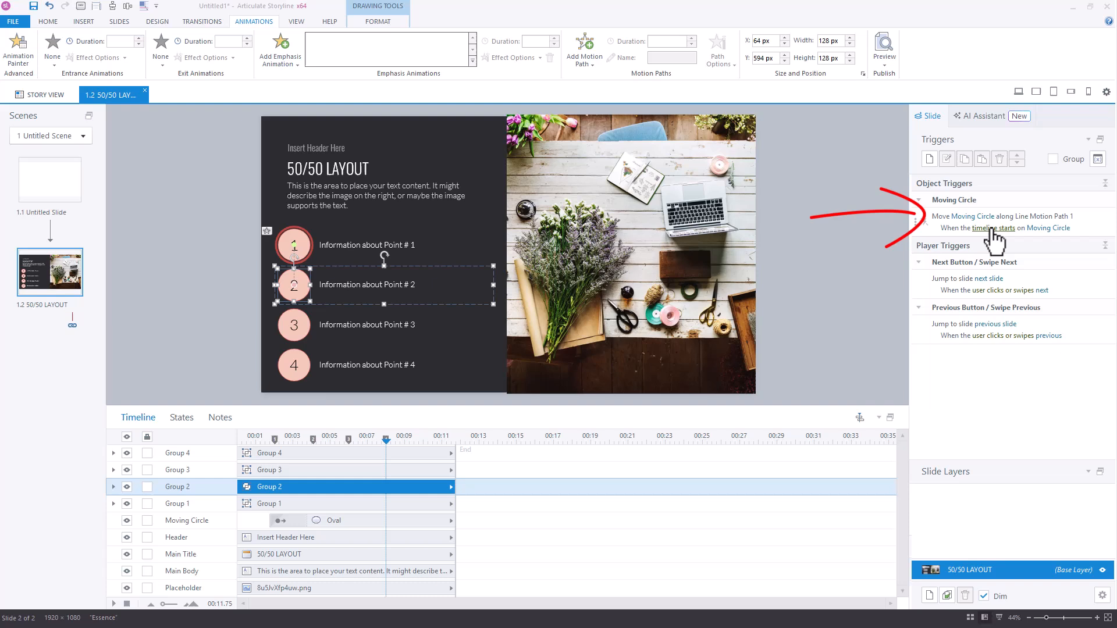
Step: Make the Move along Line trigger fire when the timeline reaches cue point #2
left_click(998, 228)
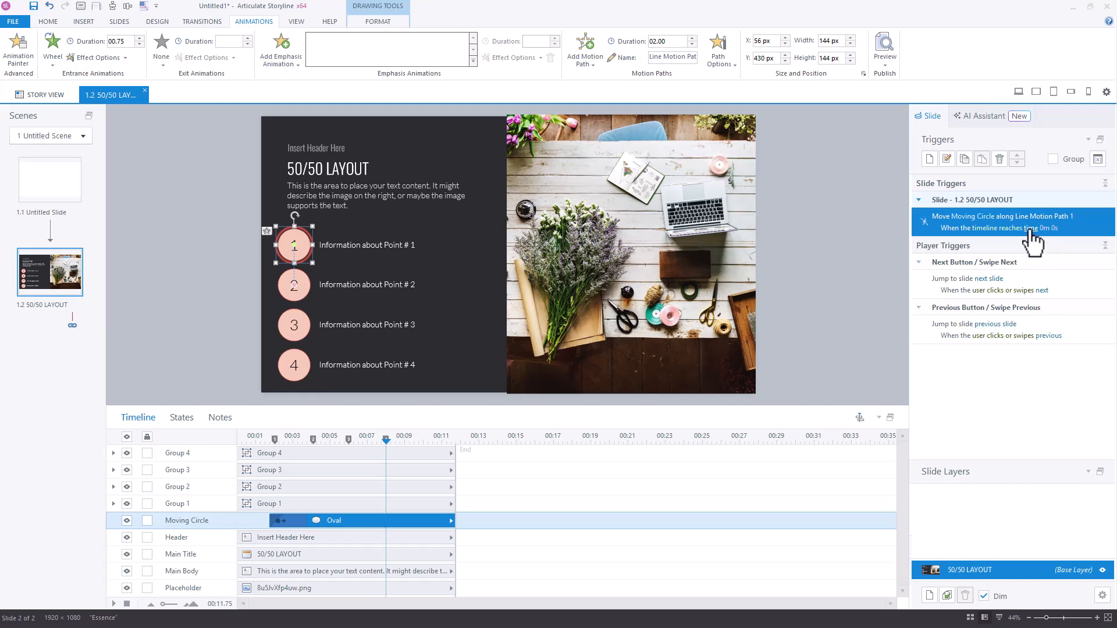
left_click(1033, 228)
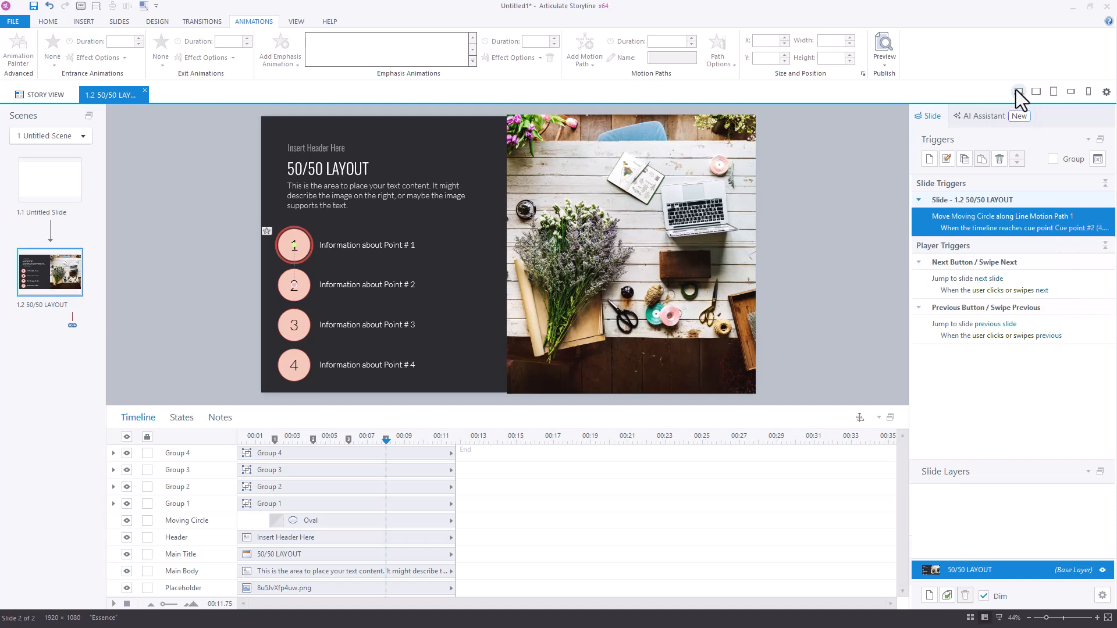
Step: Preview the circle moving from point 1 to point 2, then close the preview
left_click(883, 50)
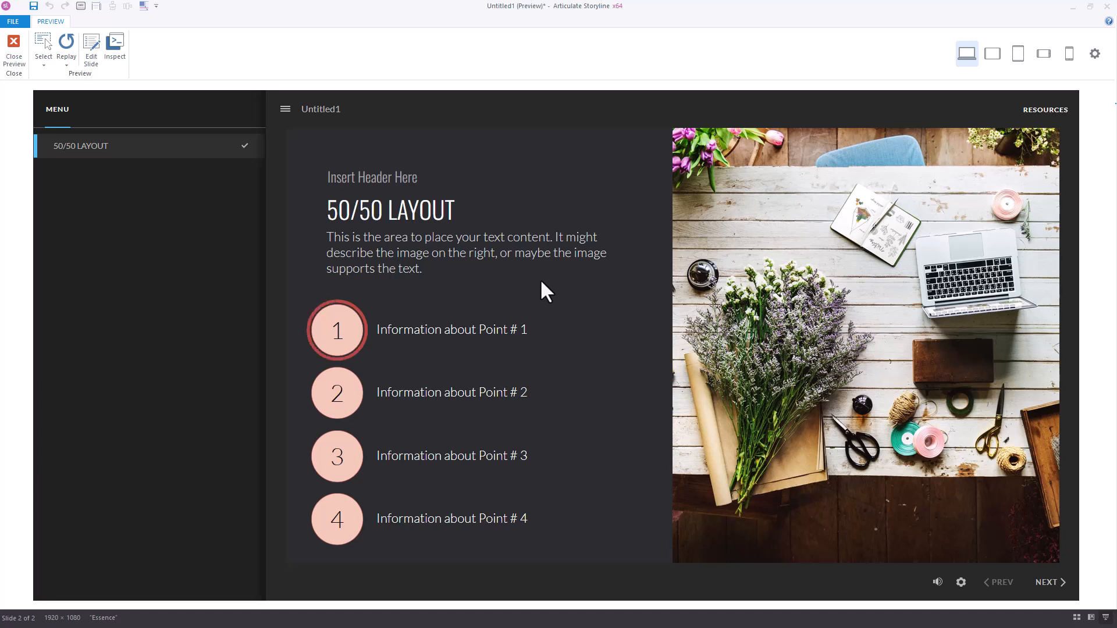
left_click(336, 393)
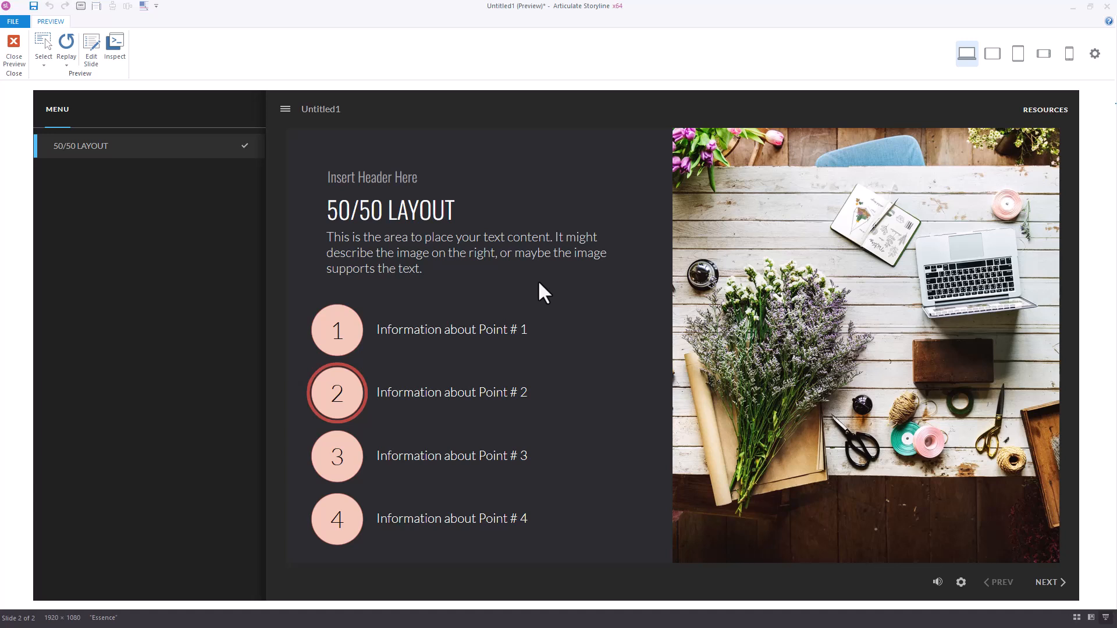
mouse_move(335, 279)
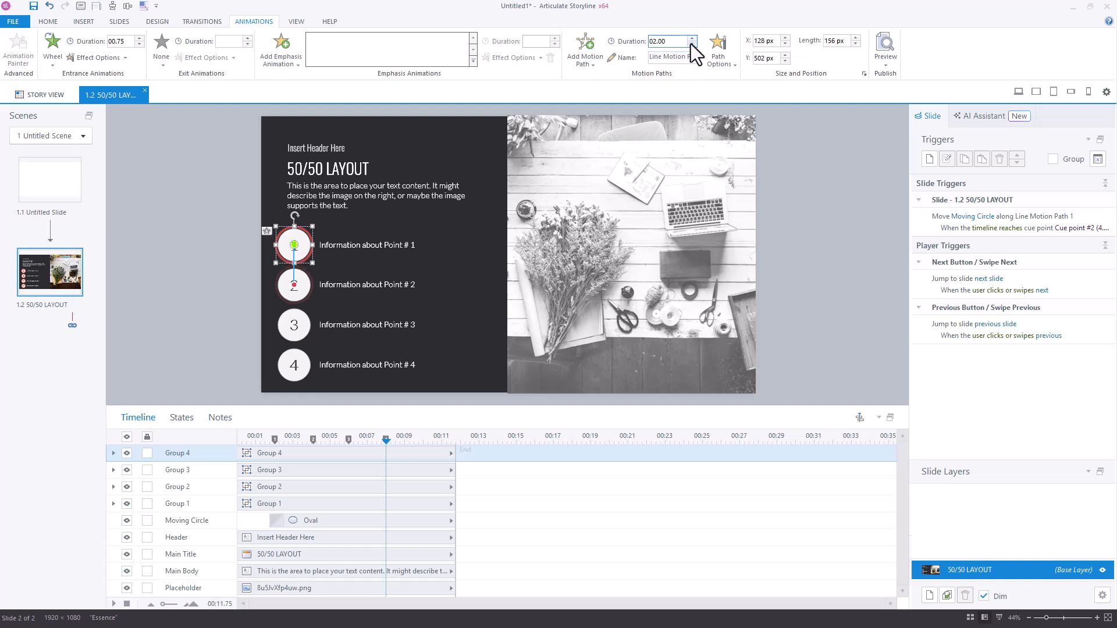
Step: Set the motion path duration to 0.75 seconds and check In & Out easing
left_click(692, 44)
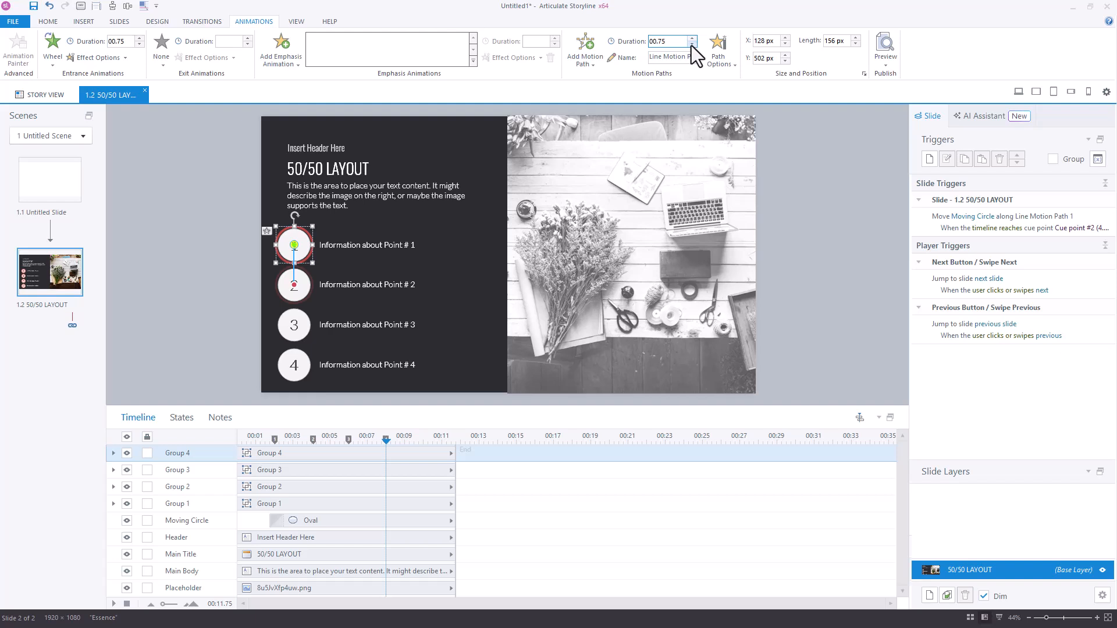
left_click(717, 50)
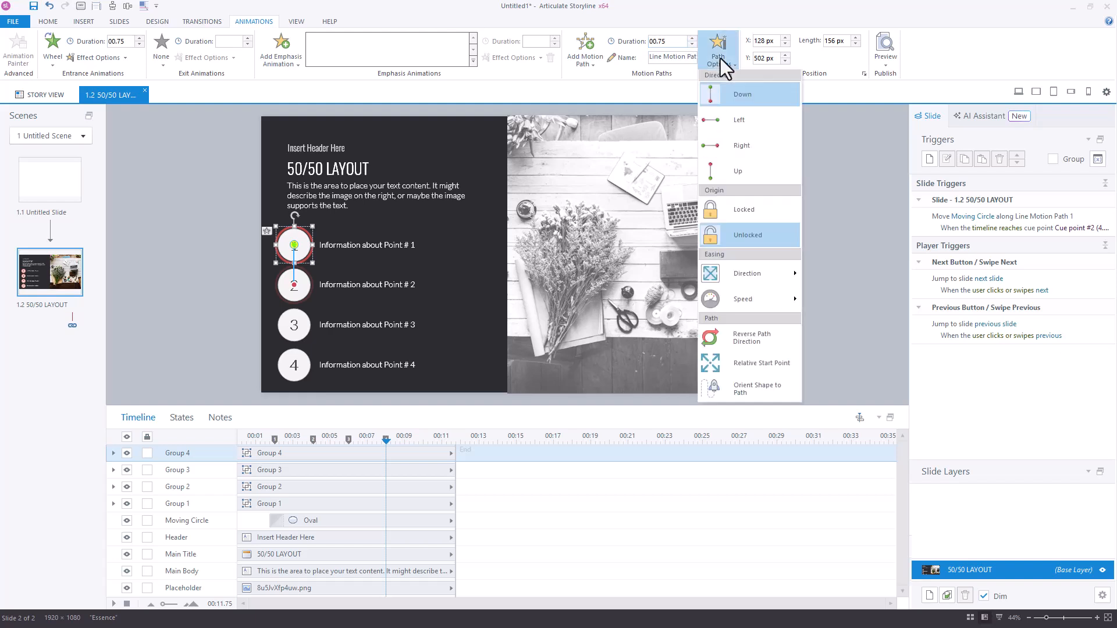
mouse_move(737, 171)
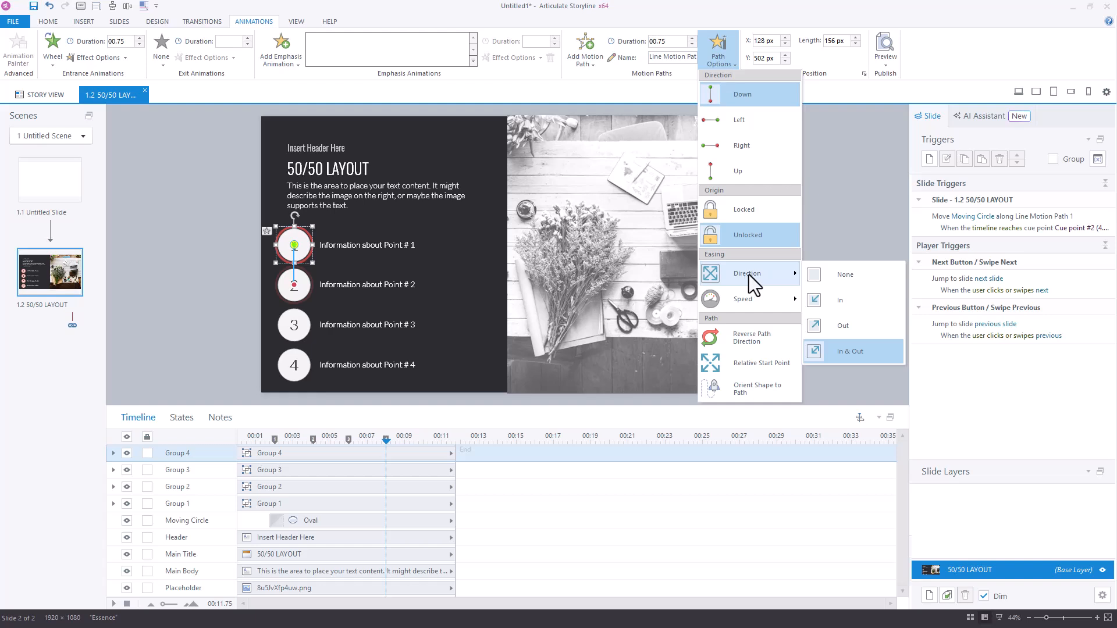
mouse_move(844, 354)
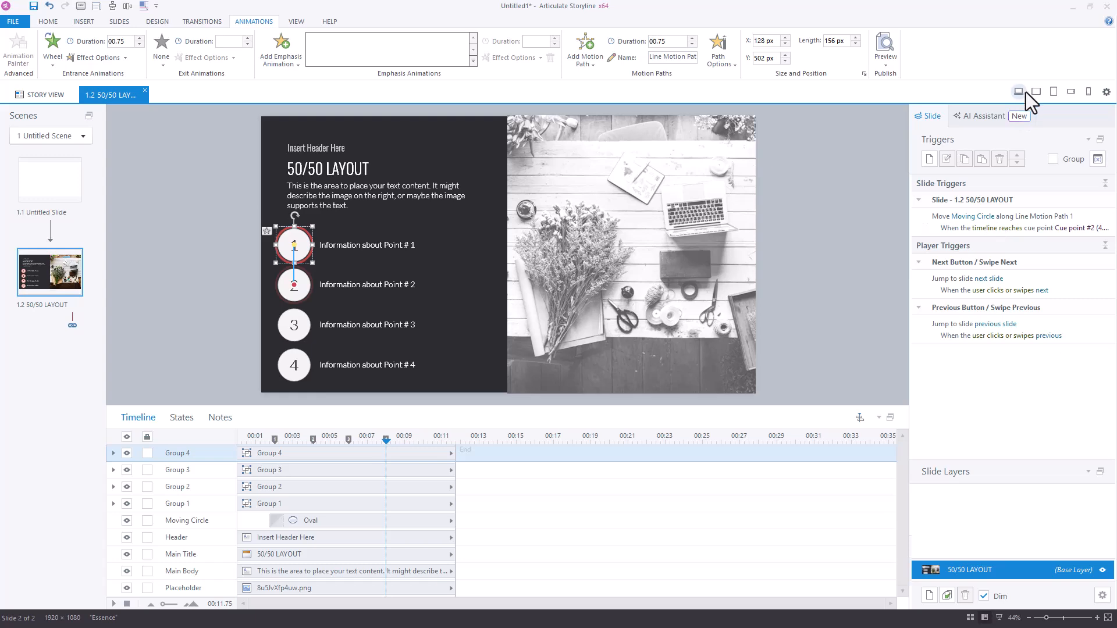
left_click(885, 51)
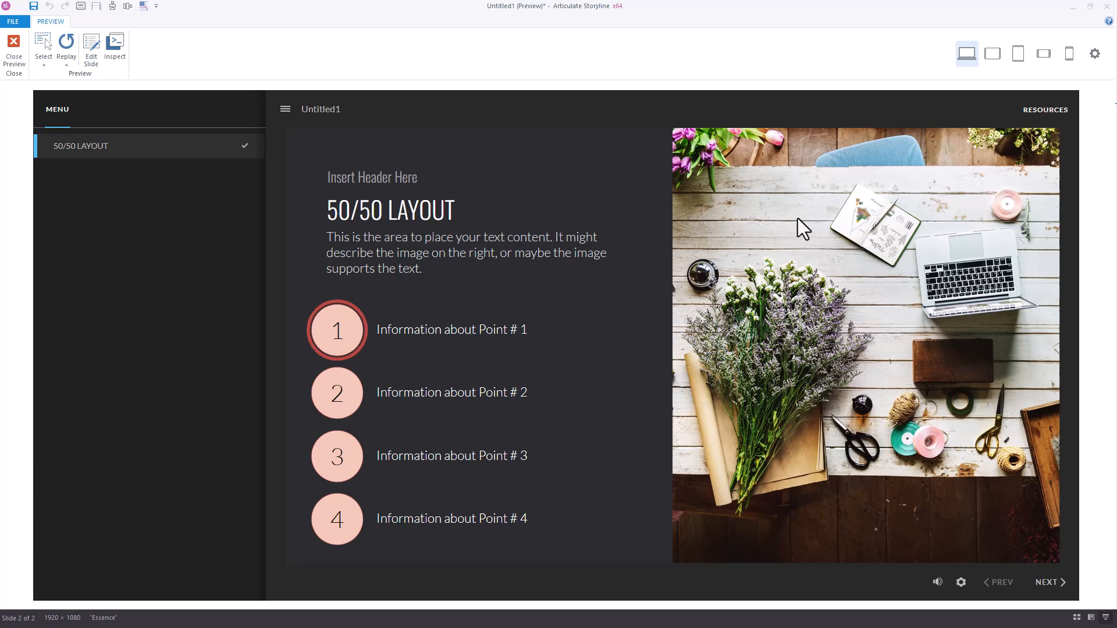
left_click(336, 391)
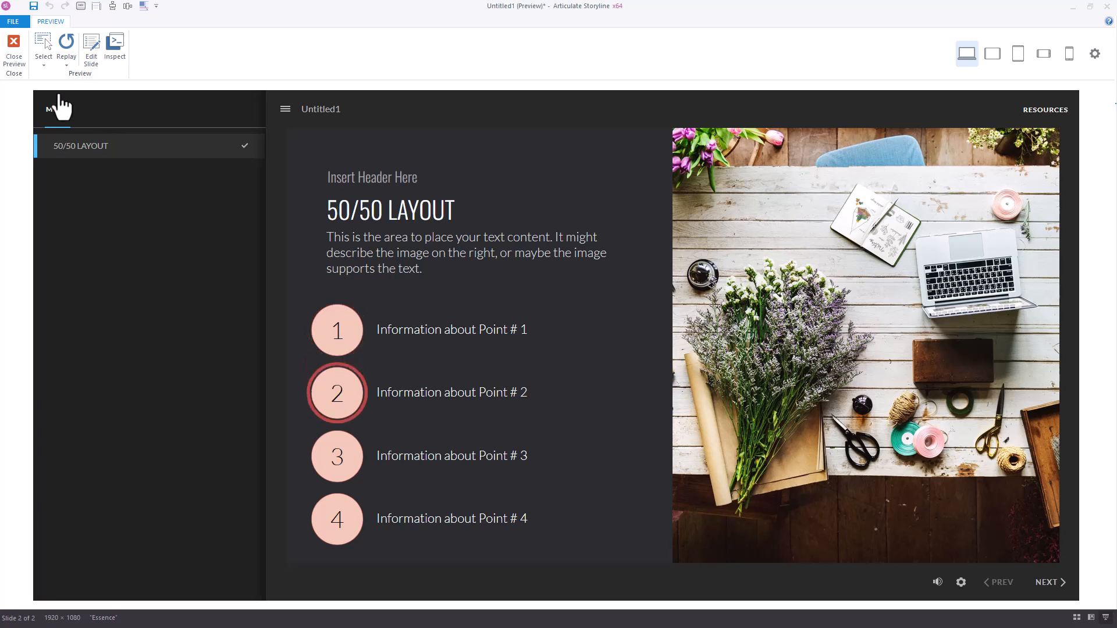
left_click(13, 50)
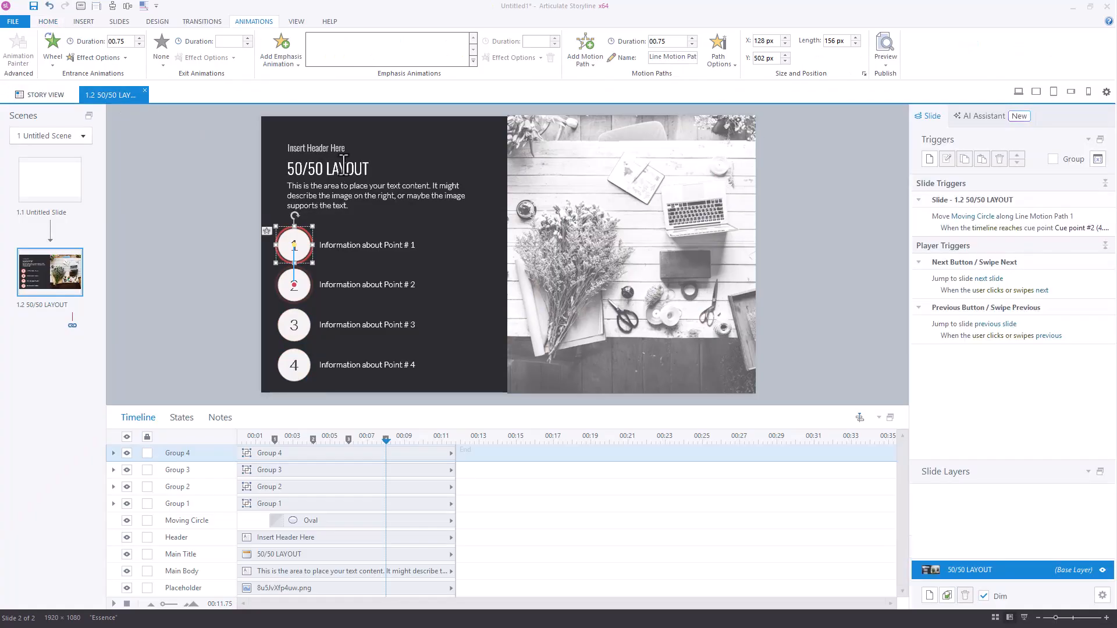
mouse_move(453, 177)
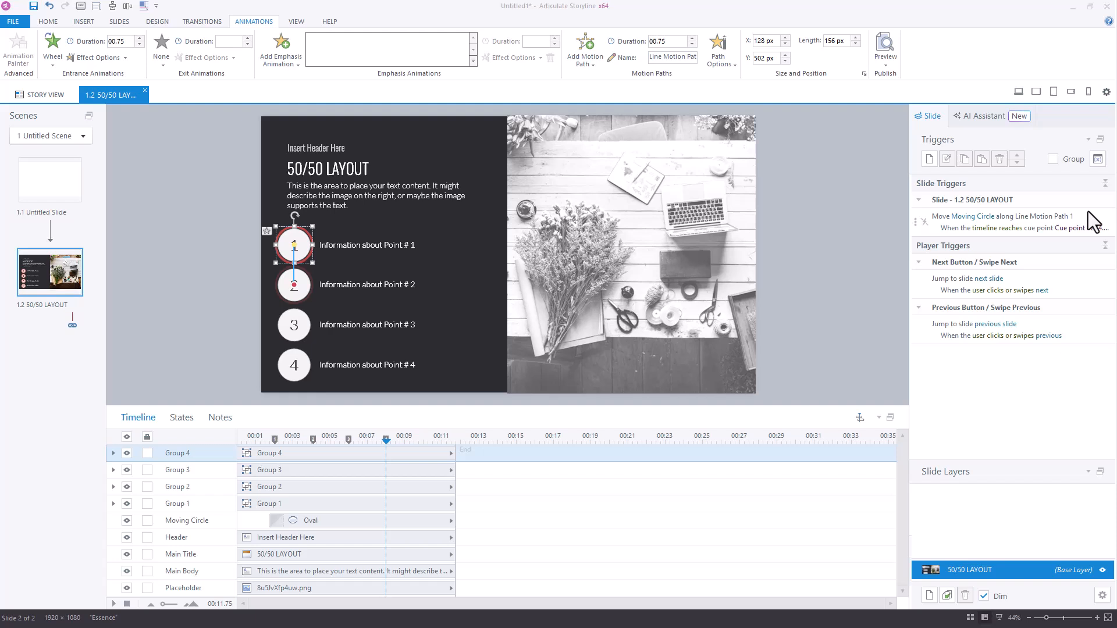
Step: Duplicate the motion path trigger and set the copy to cue point #3
left_click(963, 158)
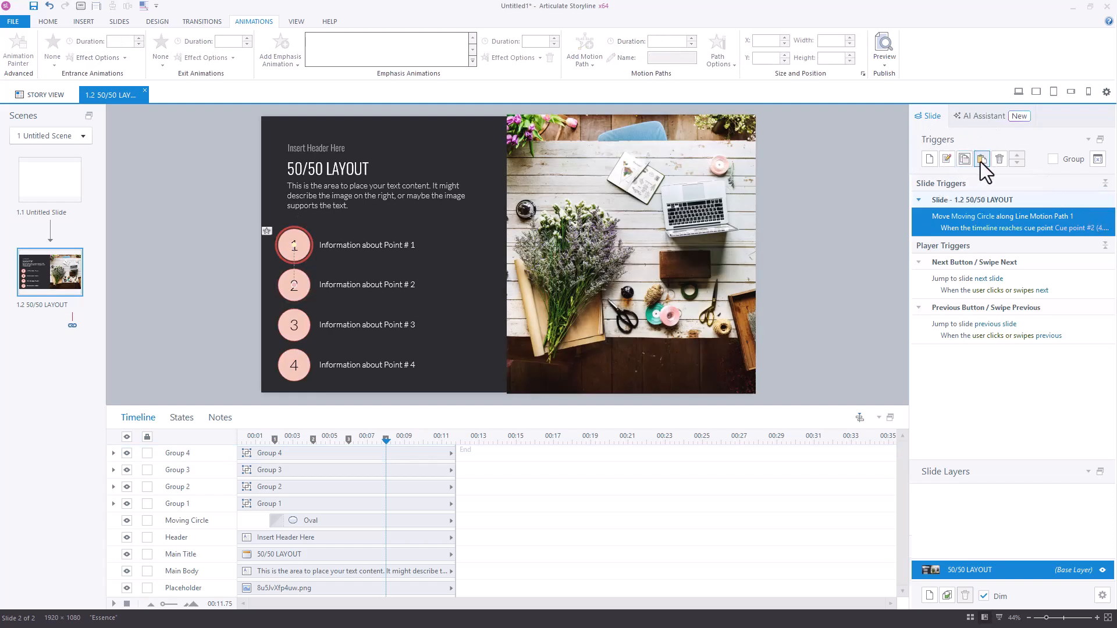
left_click(982, 158)
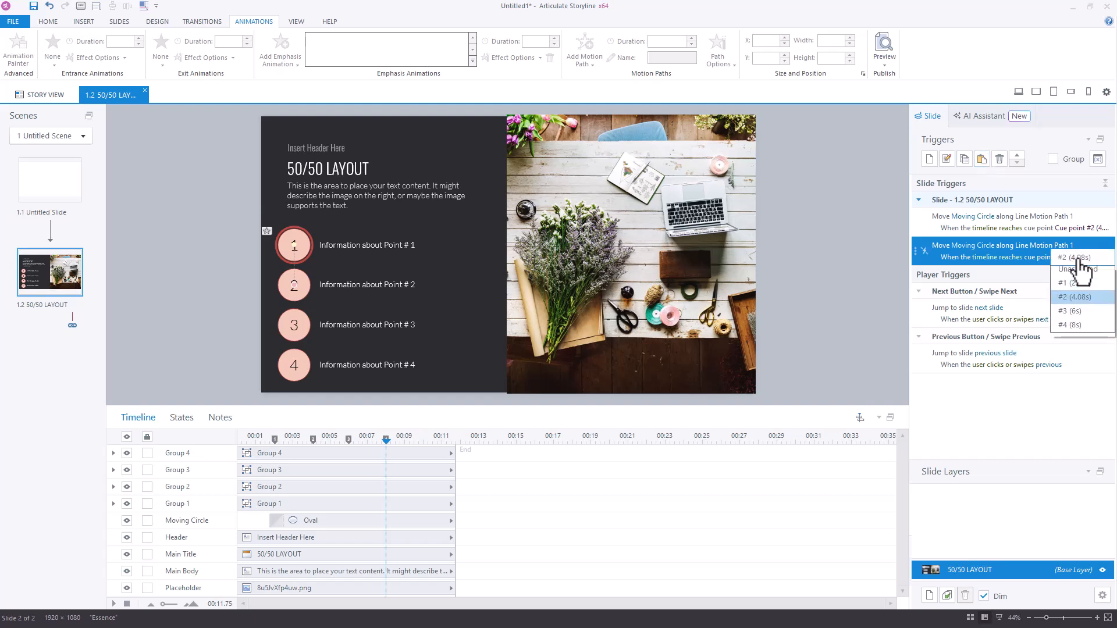
left_click(1071, 311)
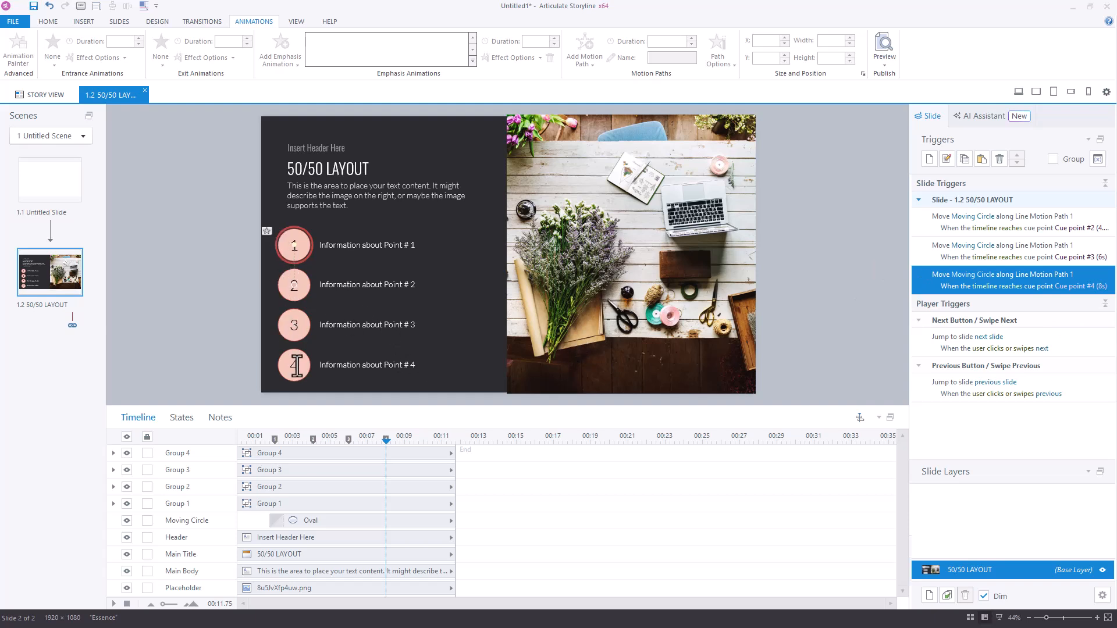
mouse_move(293, 364)
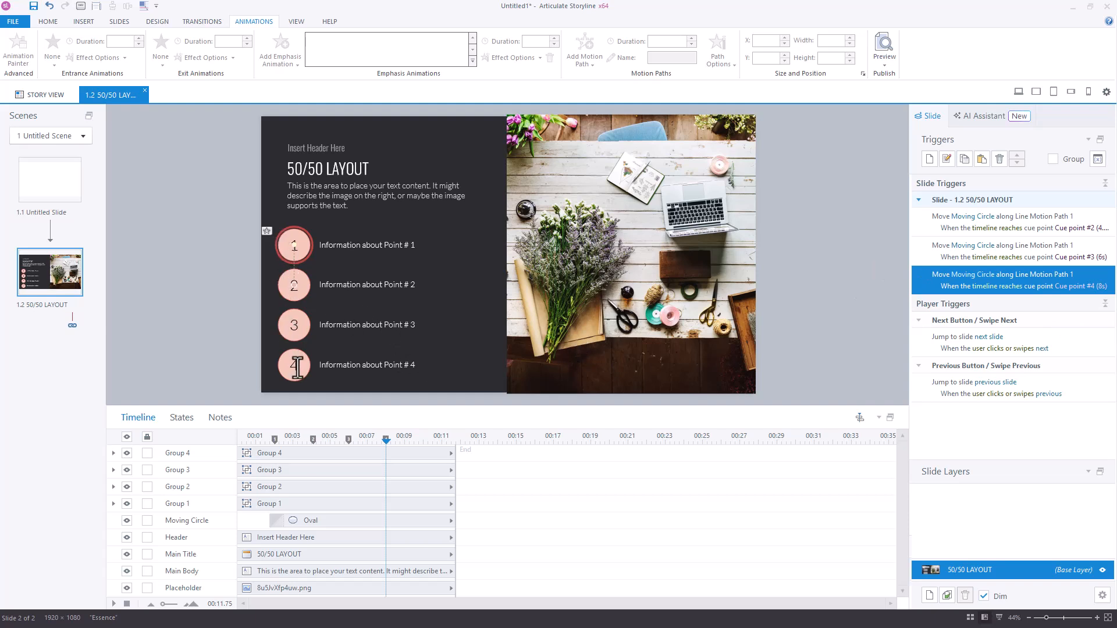
mouse_move(215, 230)
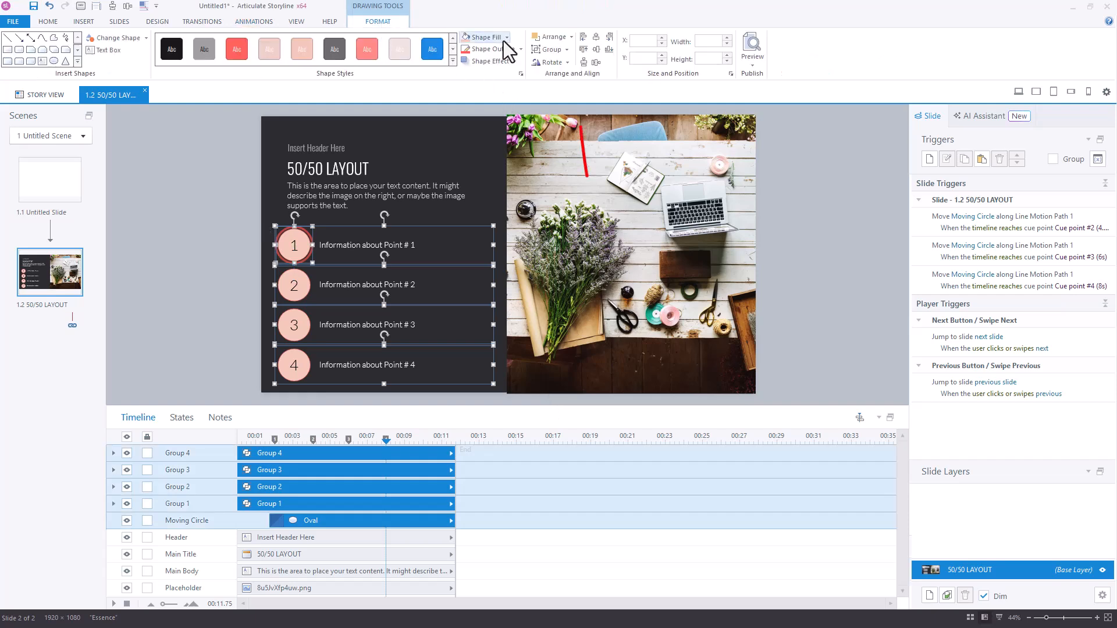
mouse_move(584, 63)
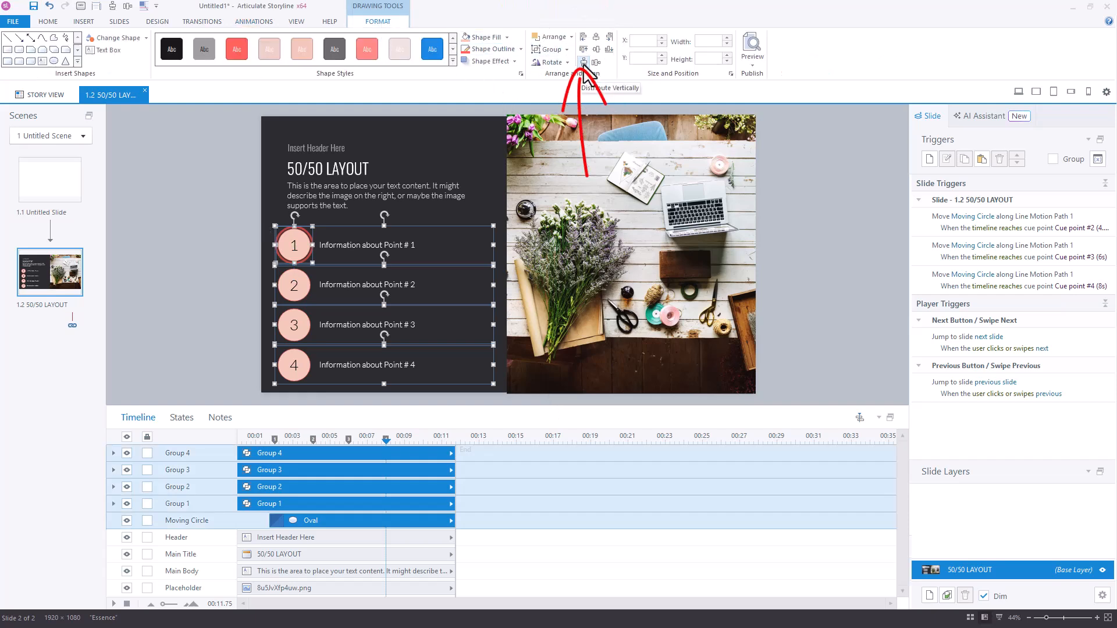
mouse_move(217, 209)
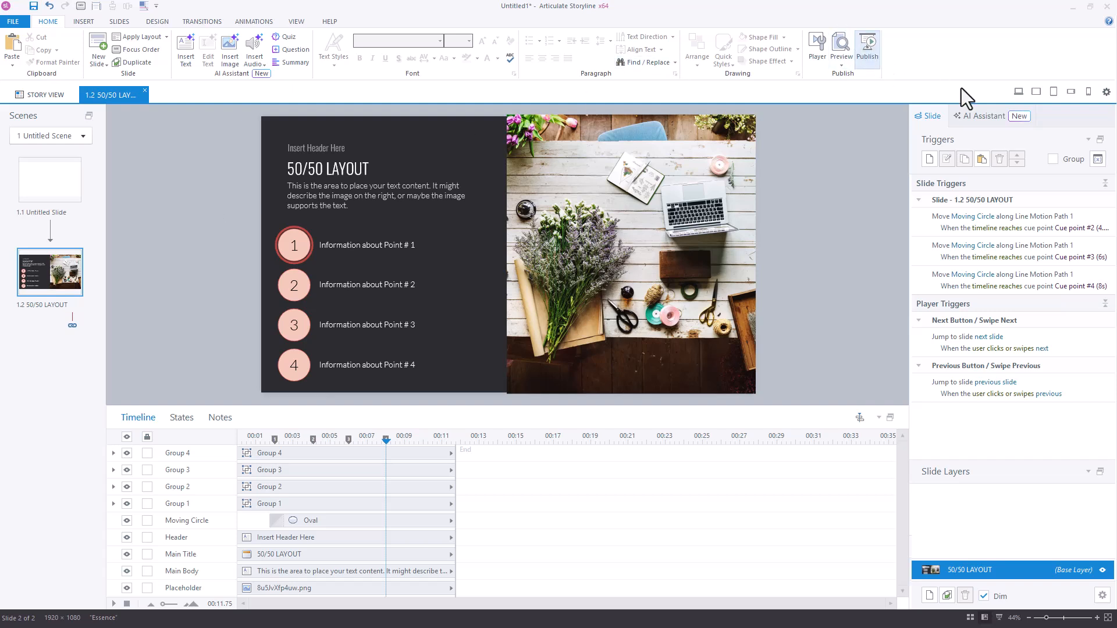
left_click(841, 50)
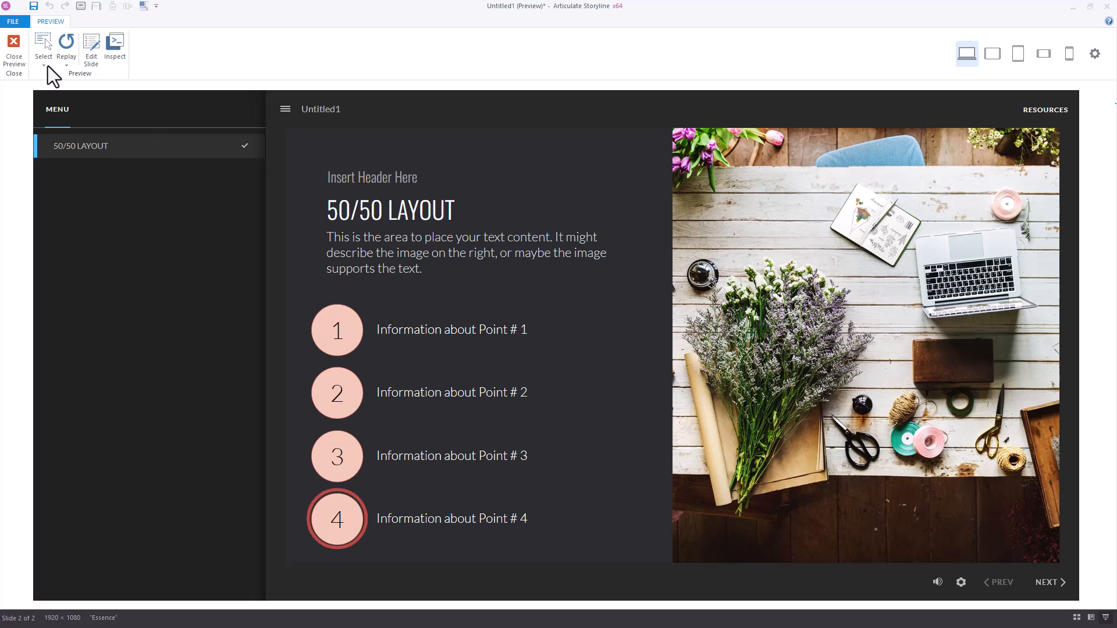
left_click(14, 50)
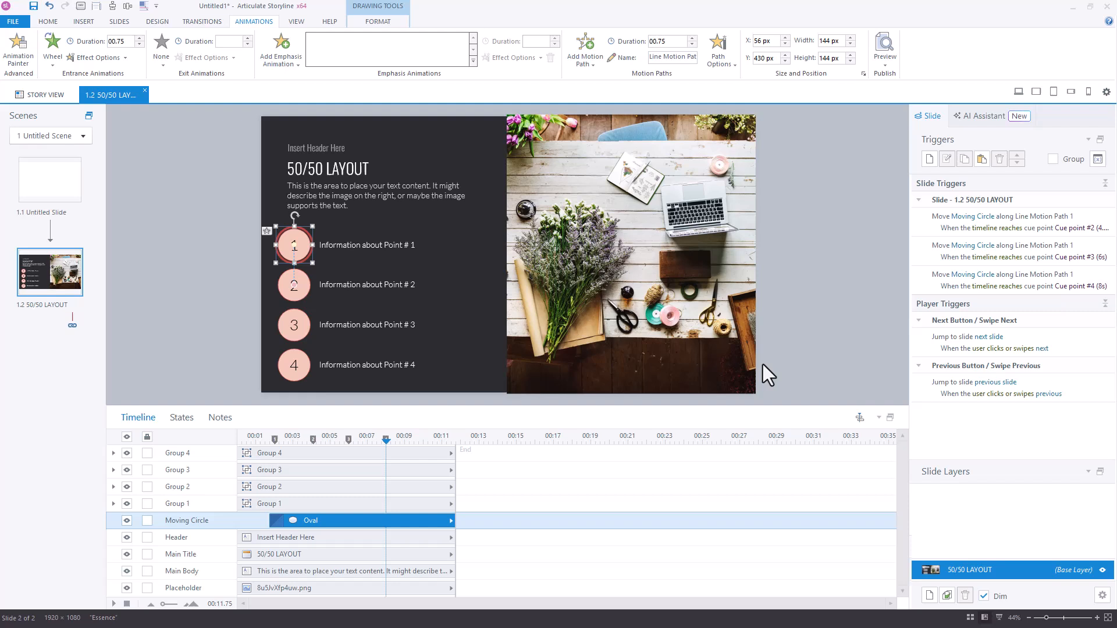